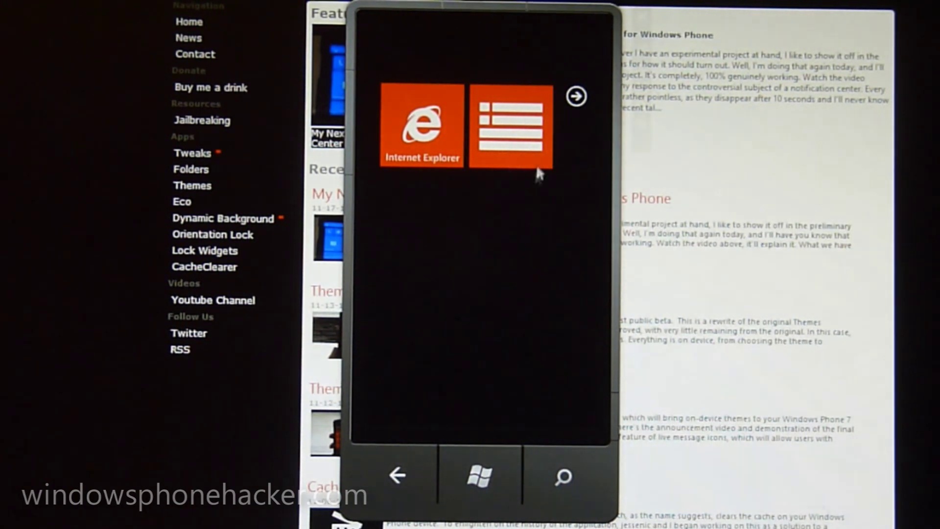
mouse_move(513, 131)
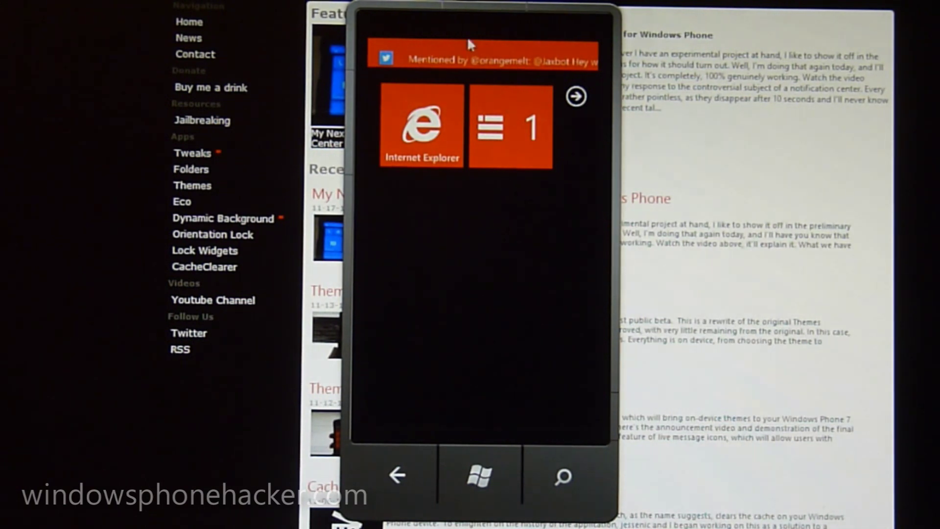
mouse_move(517, 290)
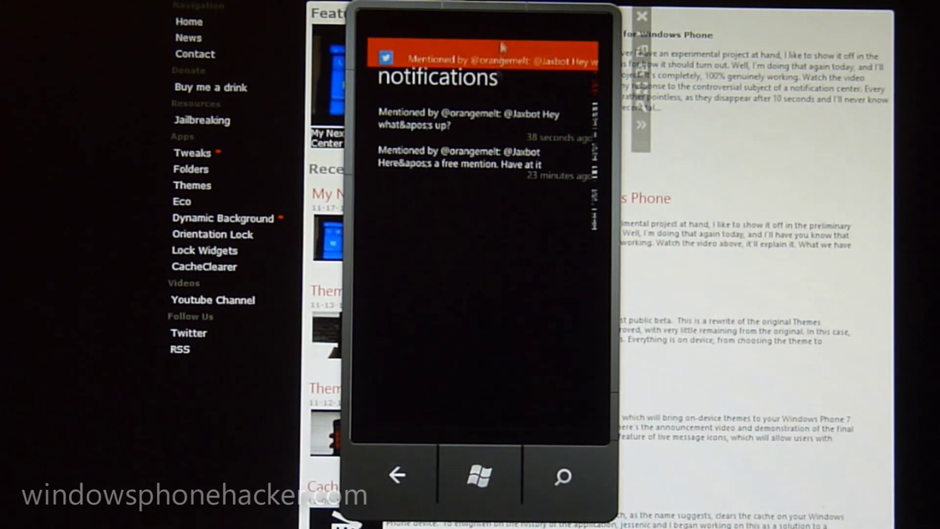
mouse_move(475, 483)
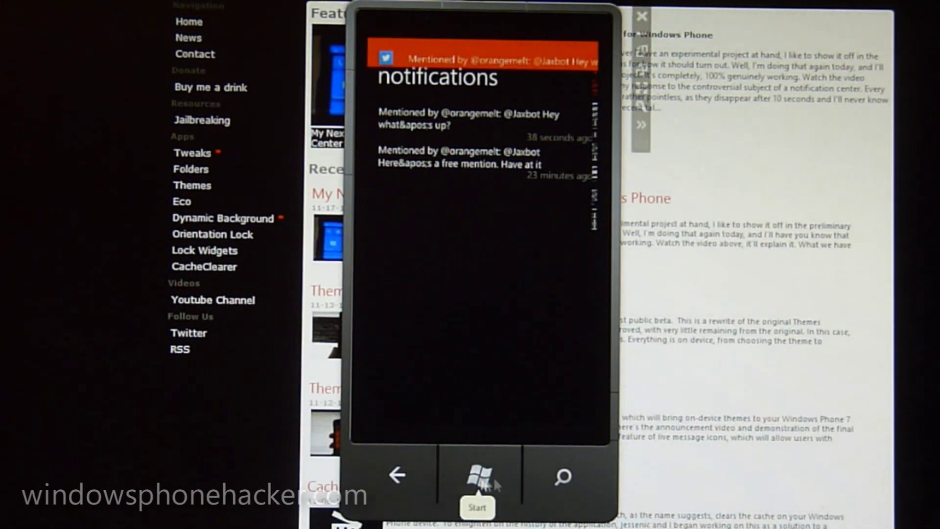